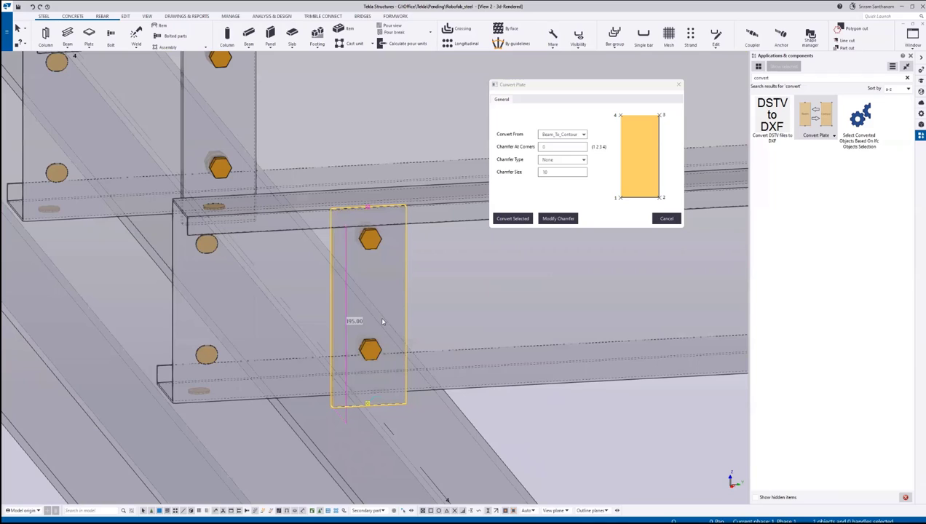
mouse_move(596, 107)
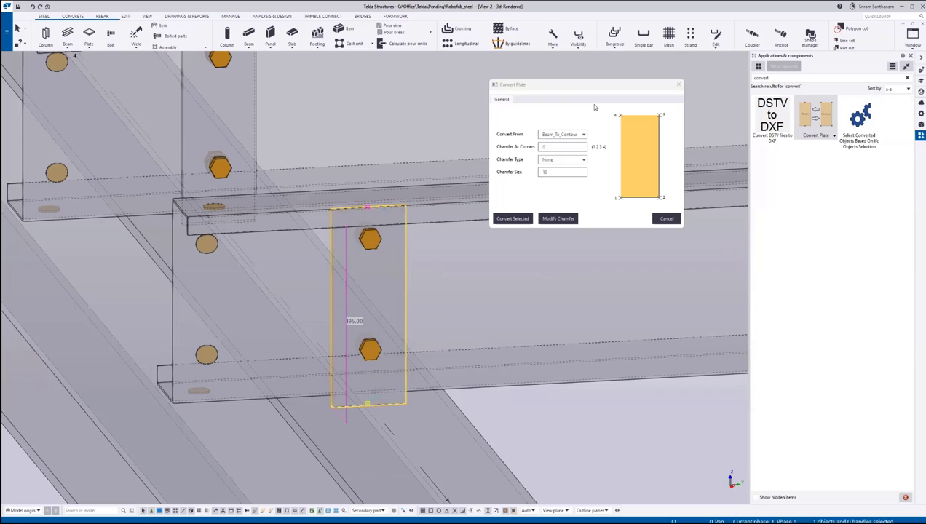
mouse_move(594, 113)
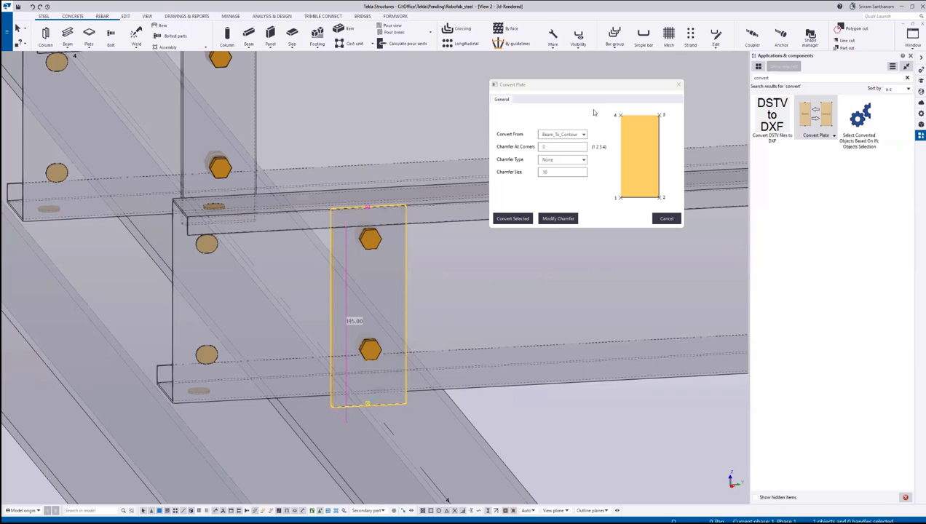
Chamfer corners 3 and 4 with the Rounding chamfer type in Convert Plate
click(562, 146)
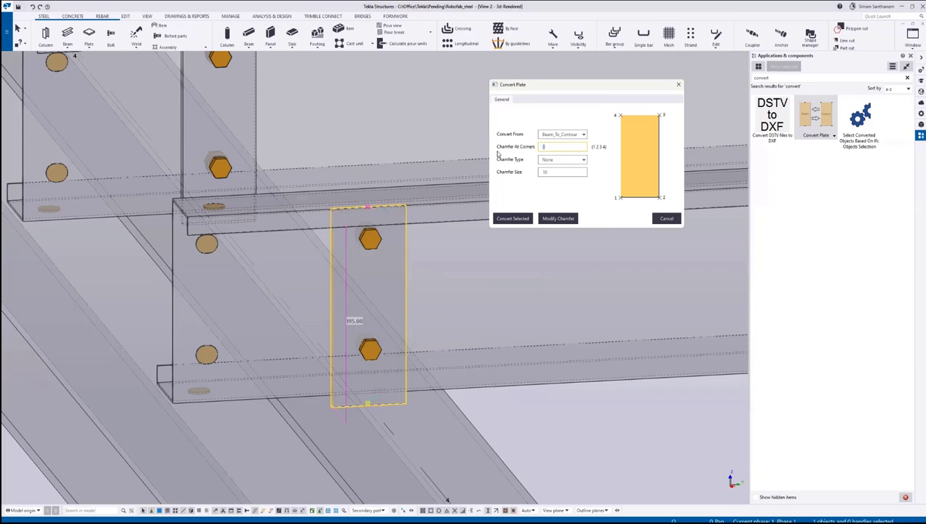
text(3 4)
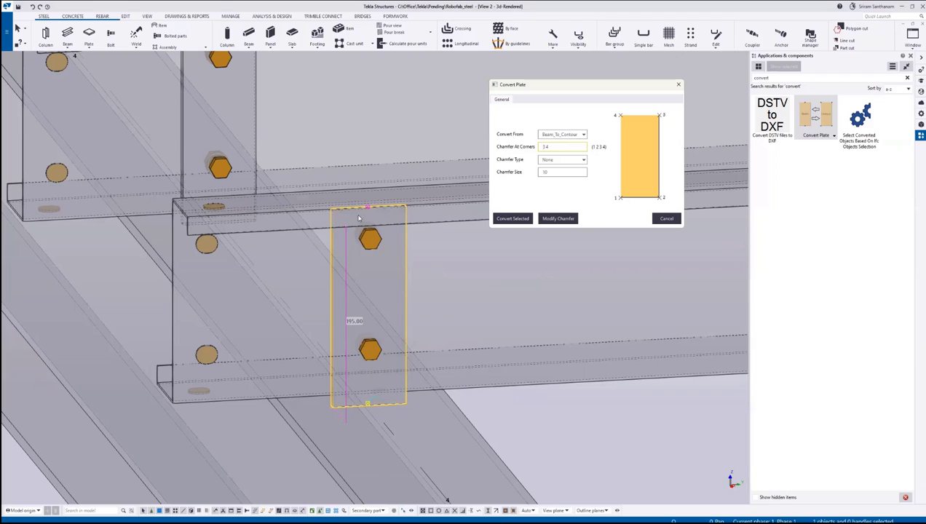
click(581, 159)
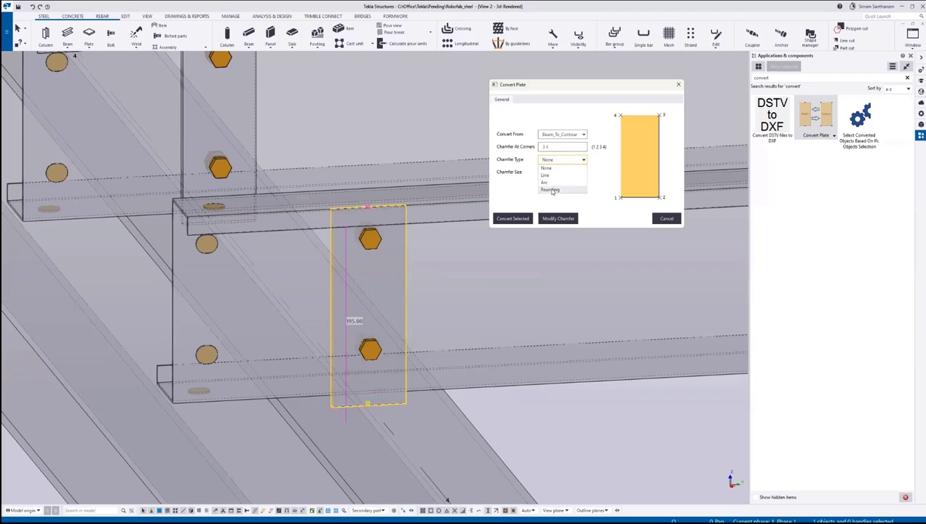
click(550, 190)
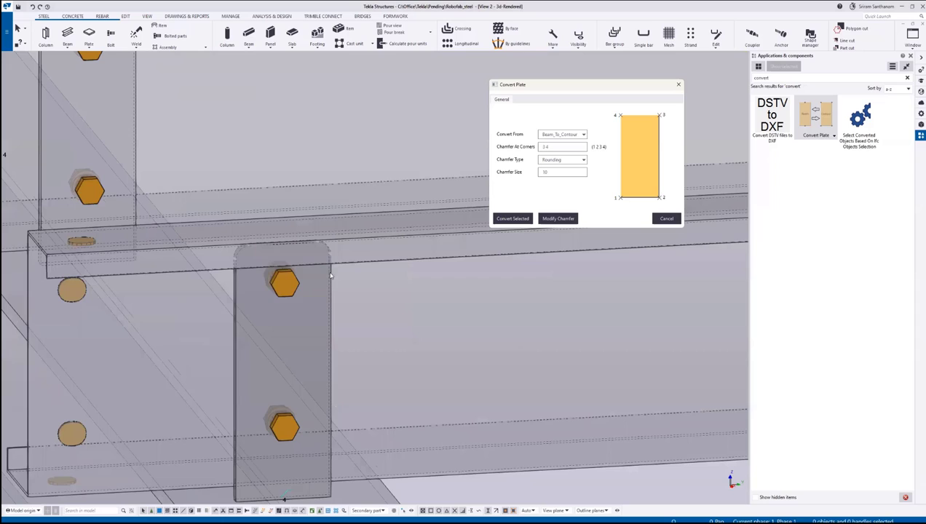
Set Convert From to Contour_To_Beam so contour plates become beam plates
click(583, 134)
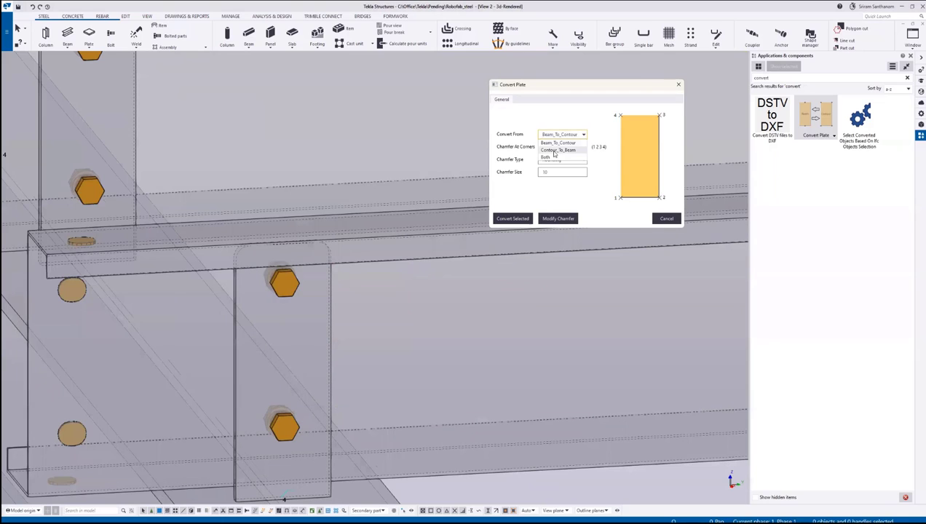
click(553, 149)
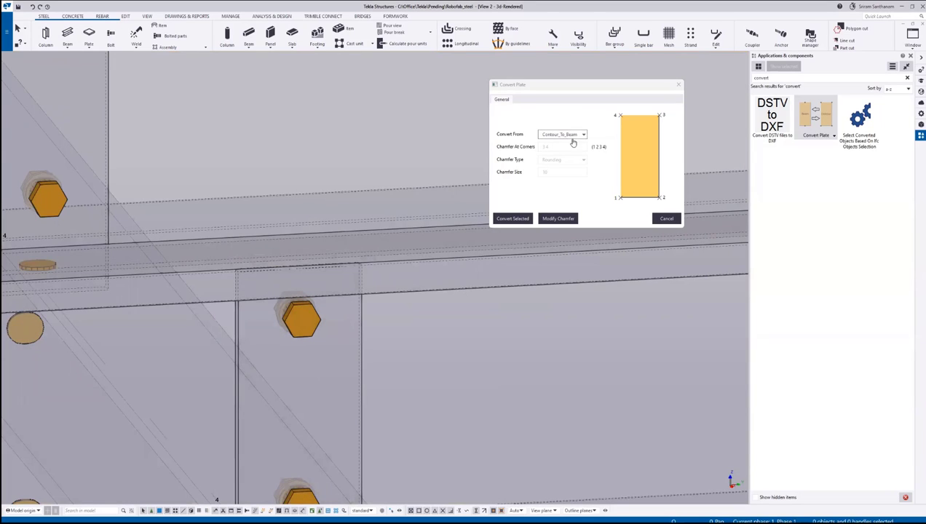
Set Convert From to Both and convert the two selected plates
click(582, 134)
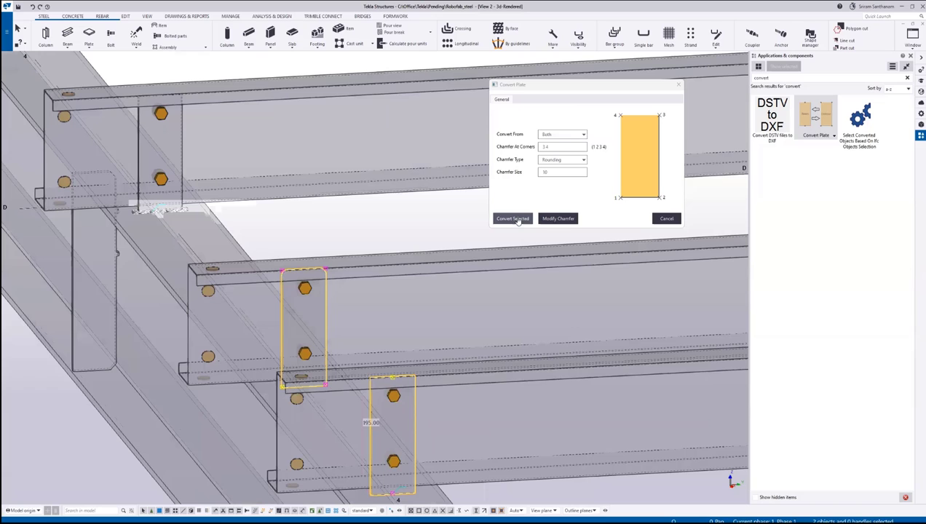
click(513, 219)
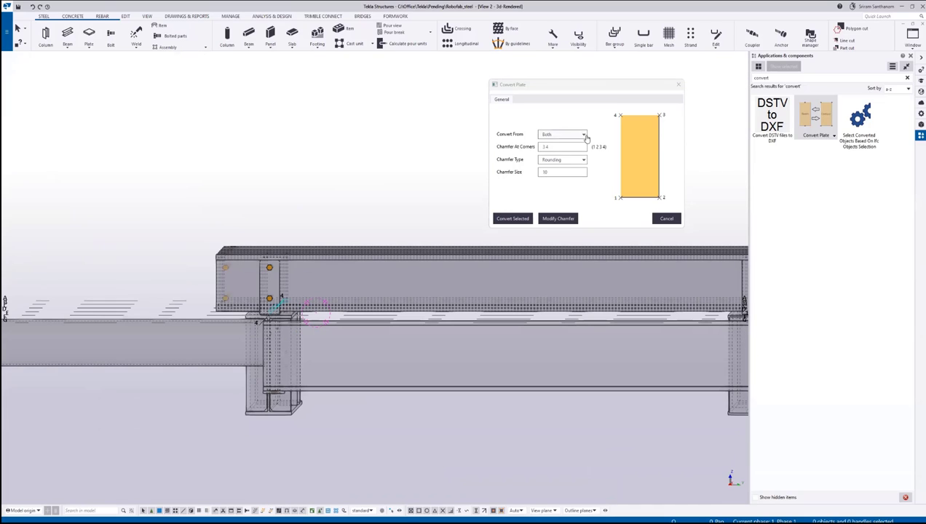
Return Convert From to Beam_To_Contour and apply a different selection filter in the status bar
click(585, 134)
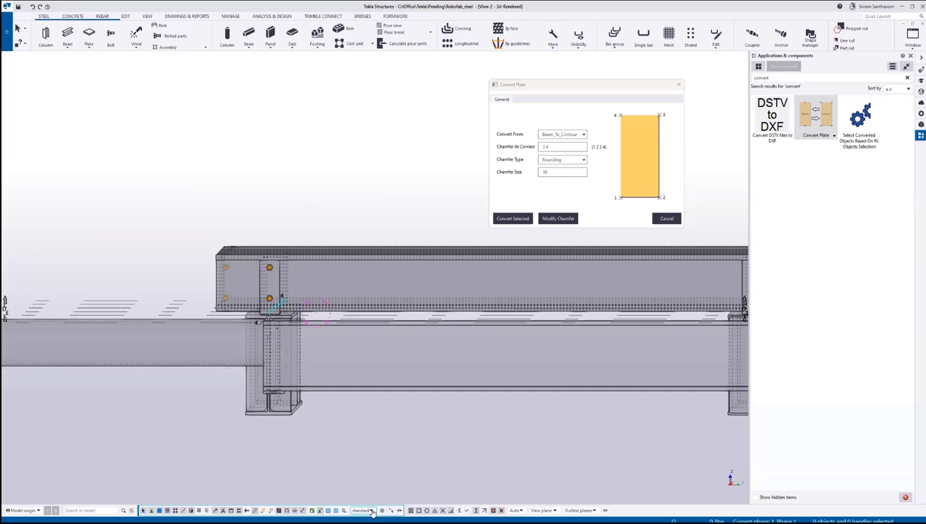
click(372, 510)
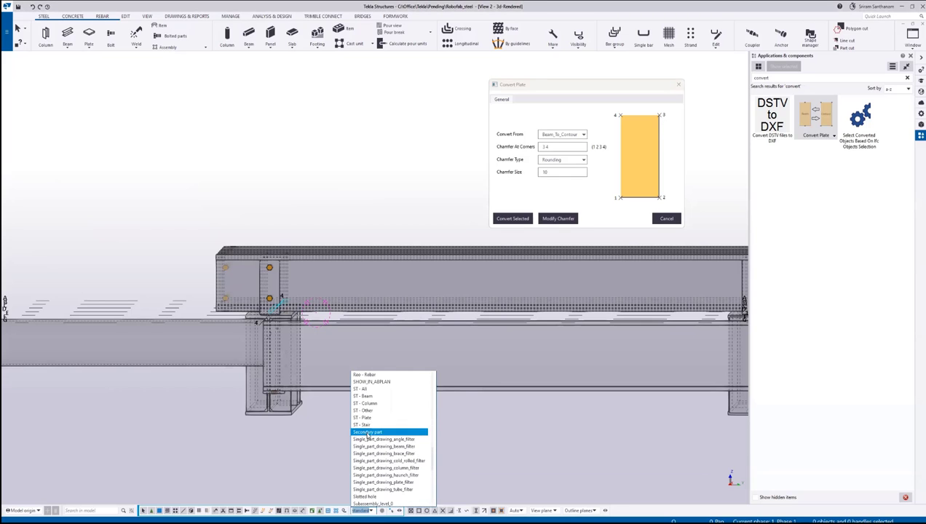
click(369, 431)
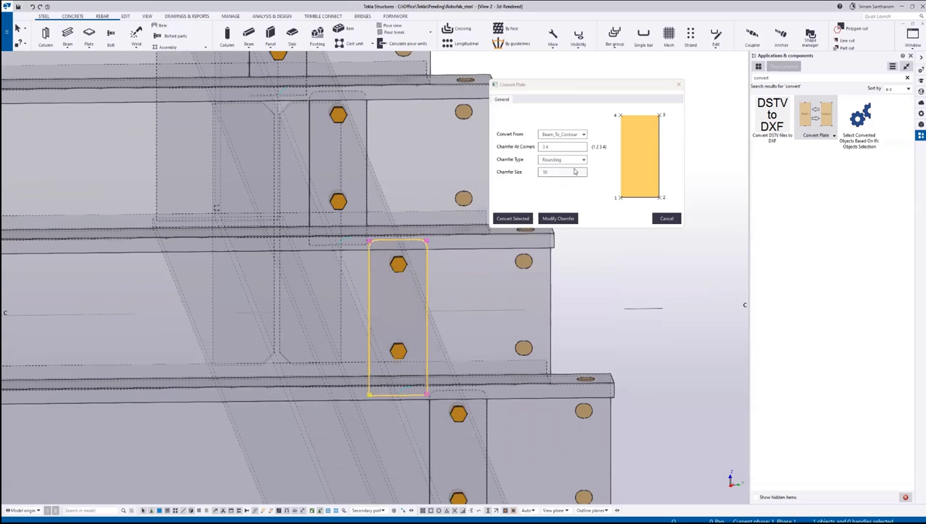
Start editing the Chamfer Size value of 10 for the selected plate
click(562, 172)
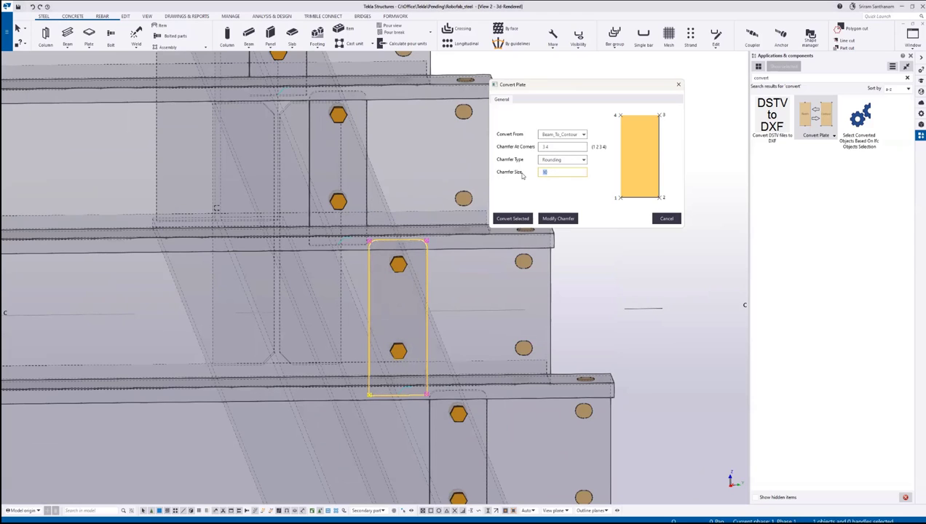